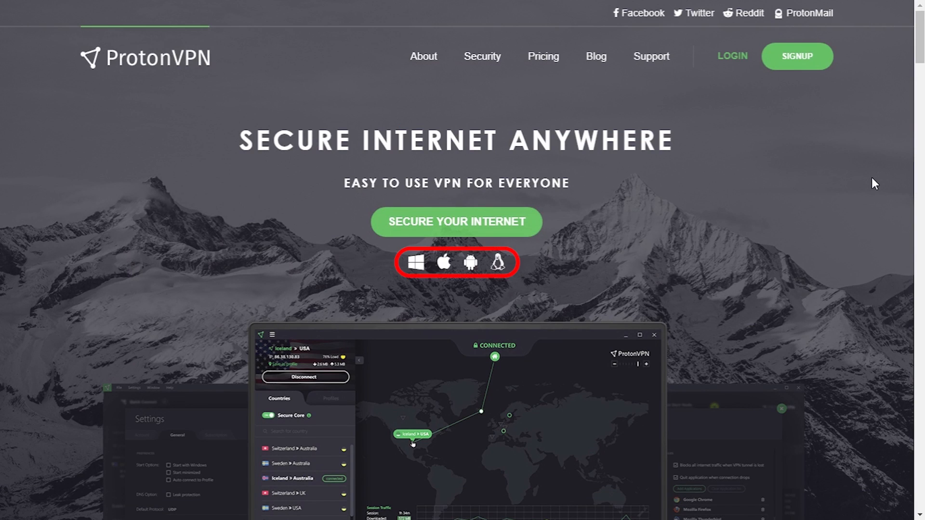
Step: Choose the Plus plan from the pricing table to begin signup
{"action": "scroll", "scroll_direction": "down", "scroll_amount": 3}
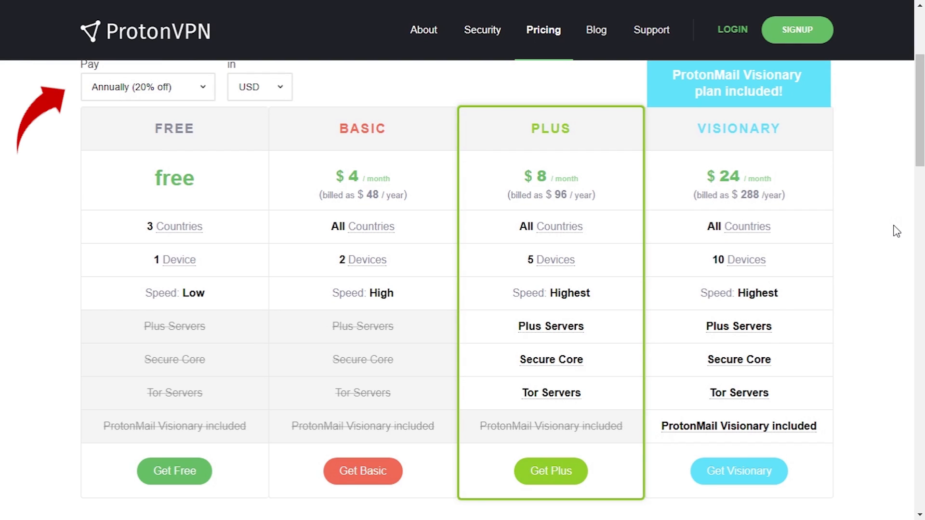
{"action": "left_click", "coordinate": [550, 471]}
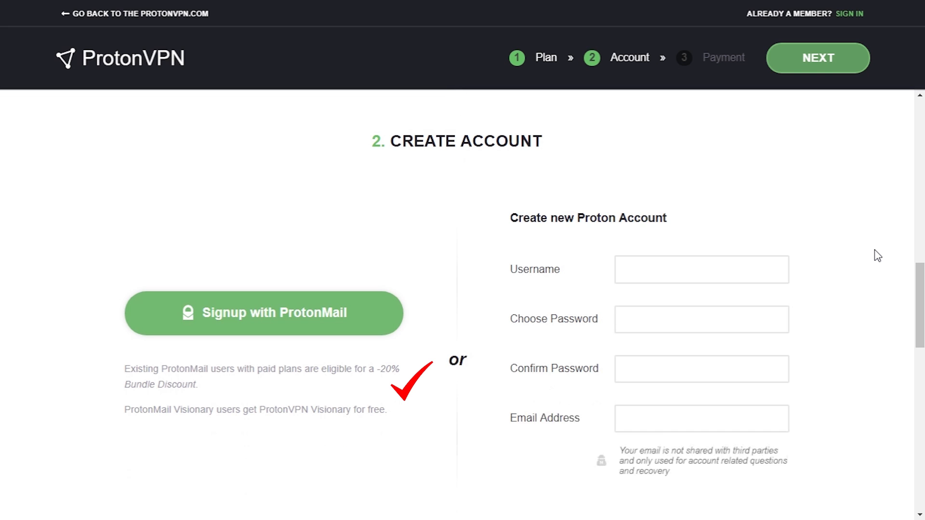
Step: Continue to the payment step and select PayPal as the payment method
{"action": "left_click", "coordinate": [817, 58]}
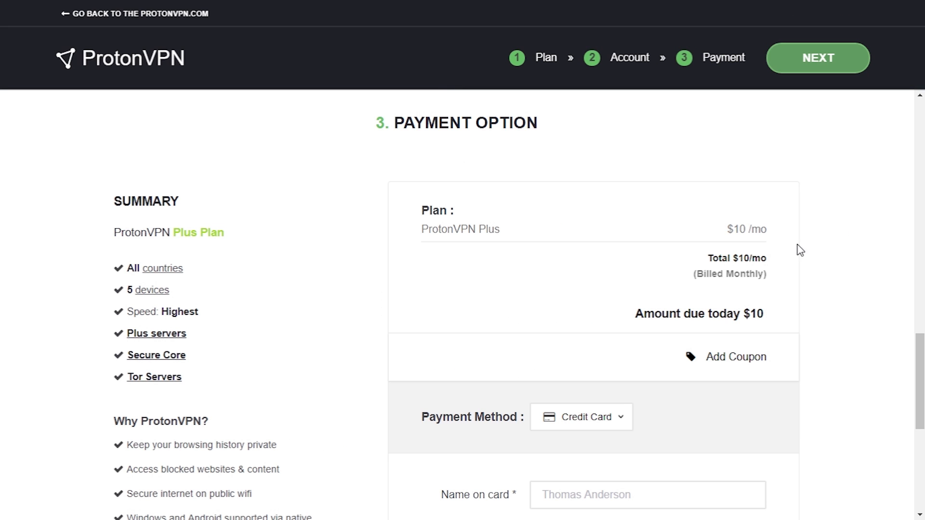
{"action": "scroll", "scroll_direction": "down", "scroll_amount": 3}
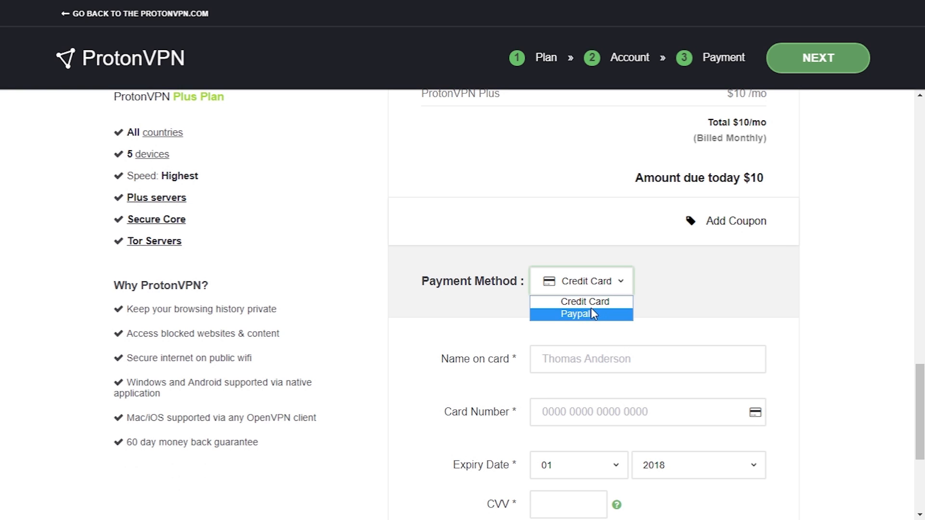
{"action": "left_click", "coordinate": [579, 315]}
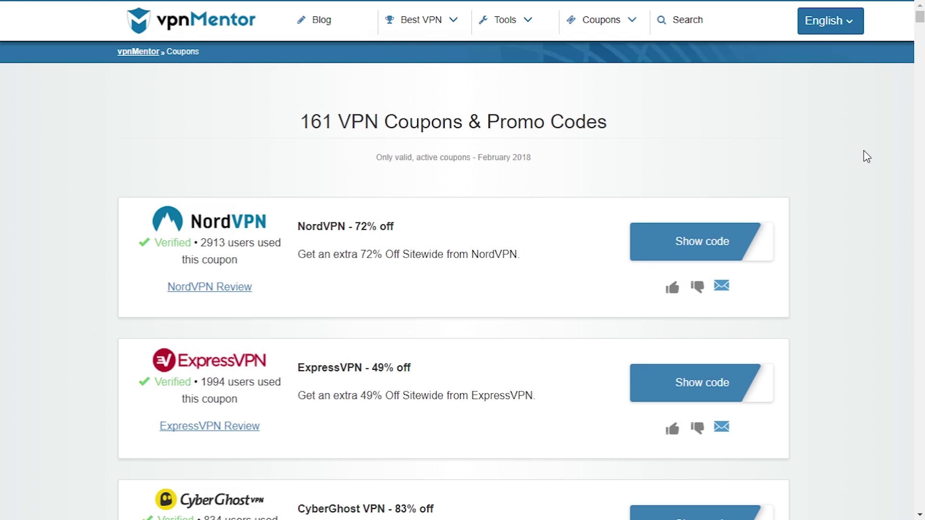
{"action": "scroll", "scroll_direction": "down", "scroll_amount": 3}
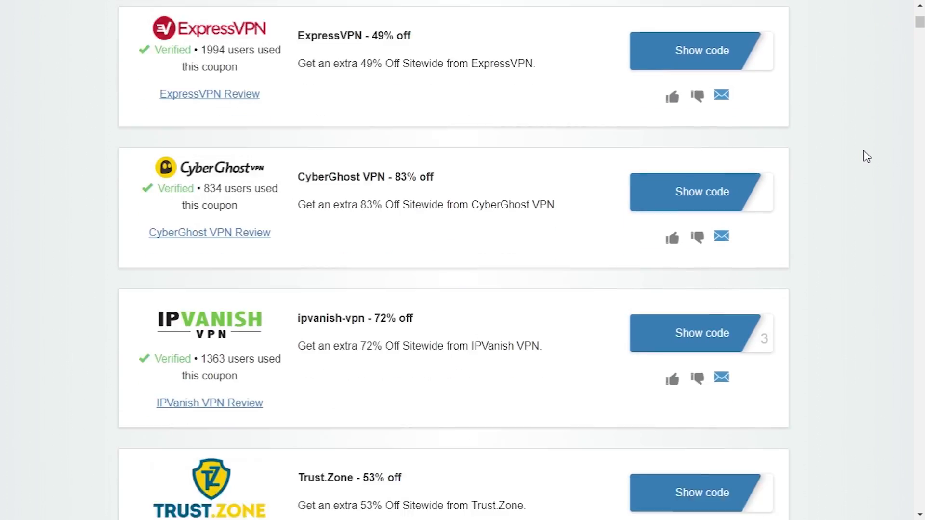
{"action": "scroll", "scroll_direction": "down", "scroll_amount": 3}
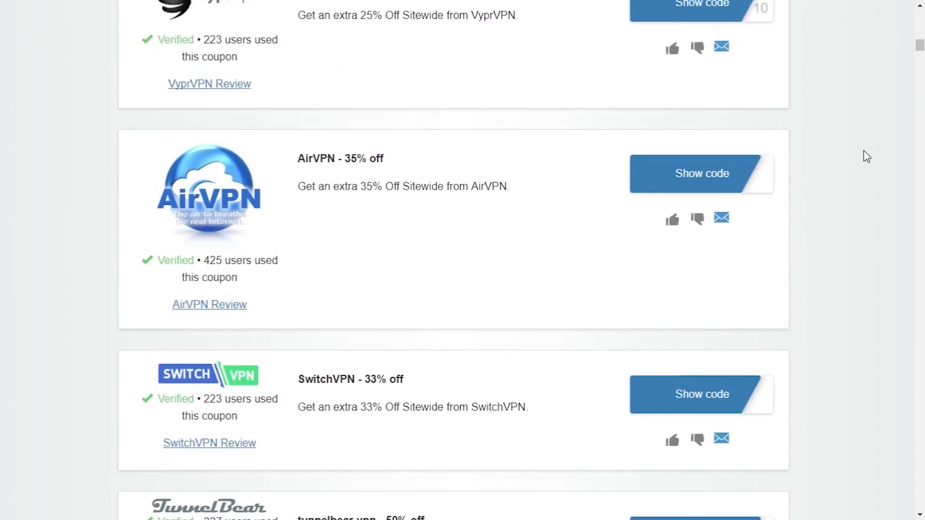
{"action": "scroll", "scroll_direction": "down", "scroll_amount": 3}
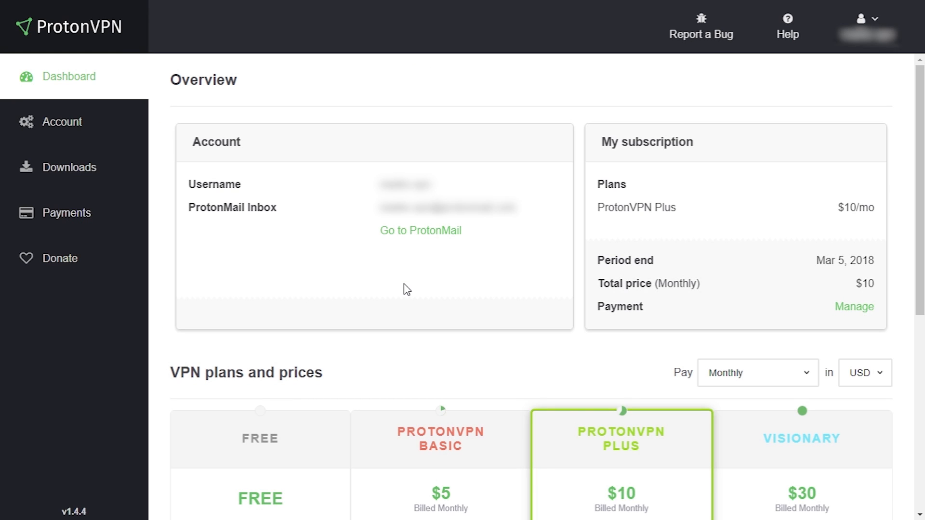
Step: View the Downloads page down to the OpenVPN configuration files section
{"action": "left_click", "coordinate": [71, 168]}
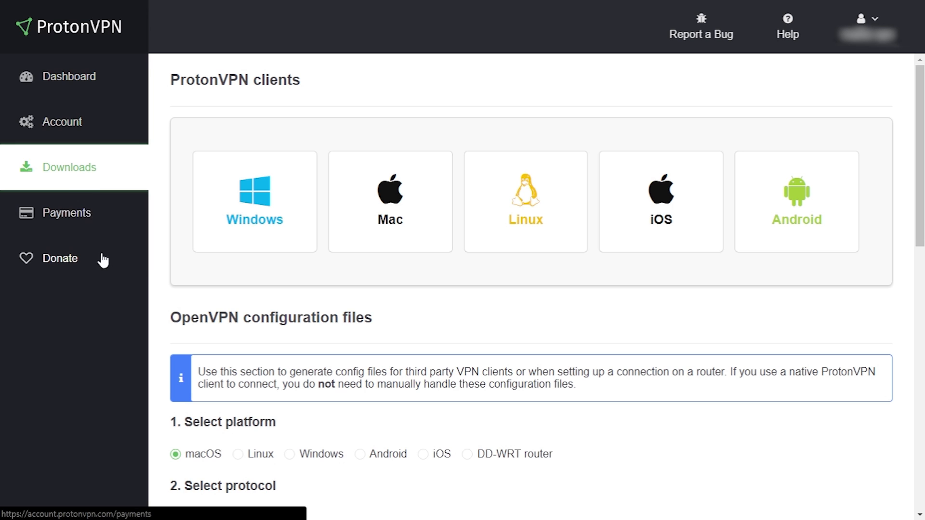
{"action": "scroll", "scroll_direction": "down", "scroll_amount": 3}
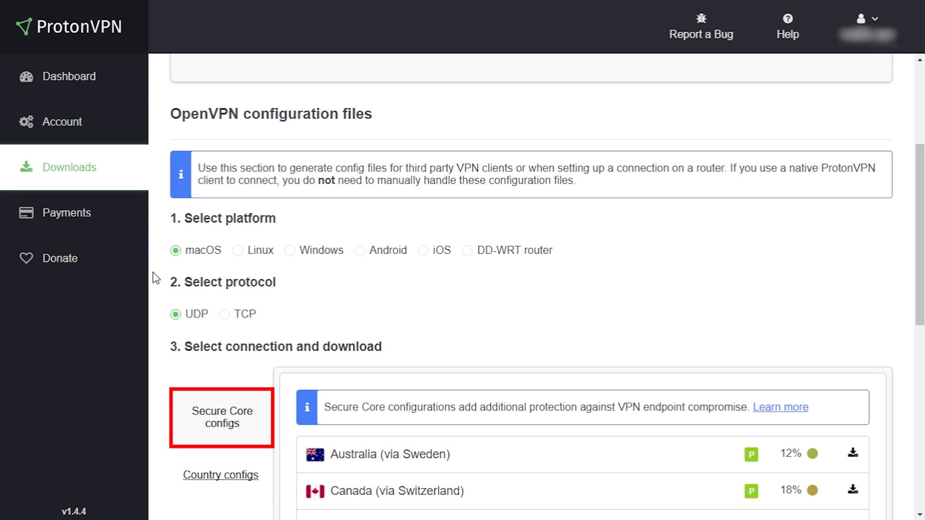
{"action": "scroll", "scroll_direction": "down", "scroll_amount": 3}
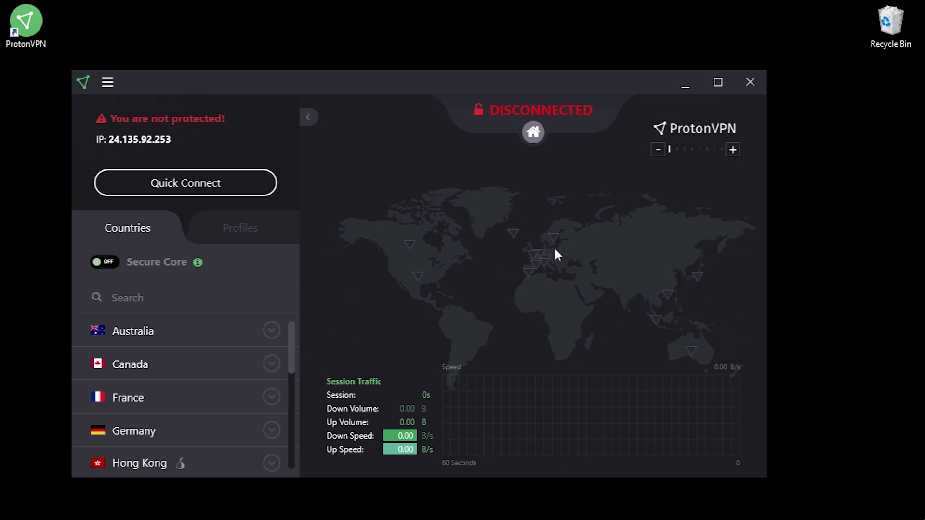
Step: Review Profiles and General settings from the menu, then switch Secure Core on
{"action": "left_click", "coordinate": [108, 82]}
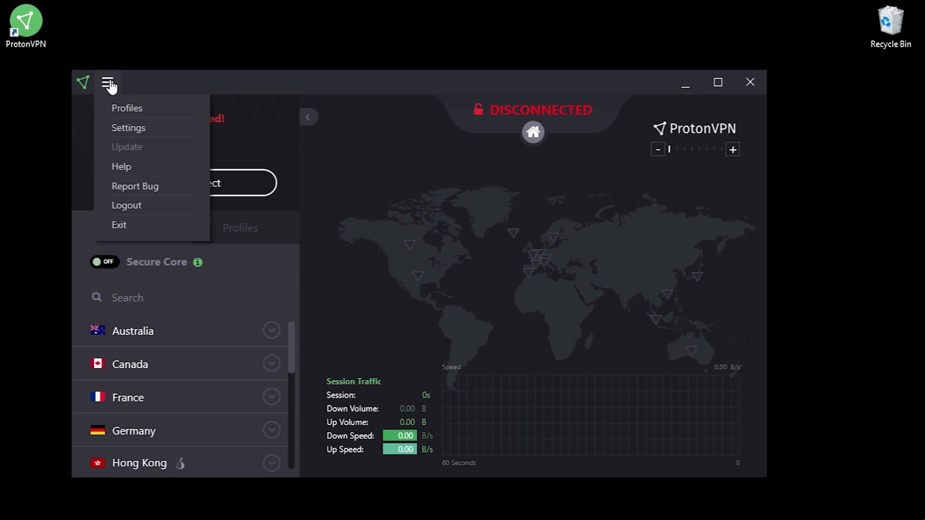
{"action": "left_click", "coordinate": [127, 108]}
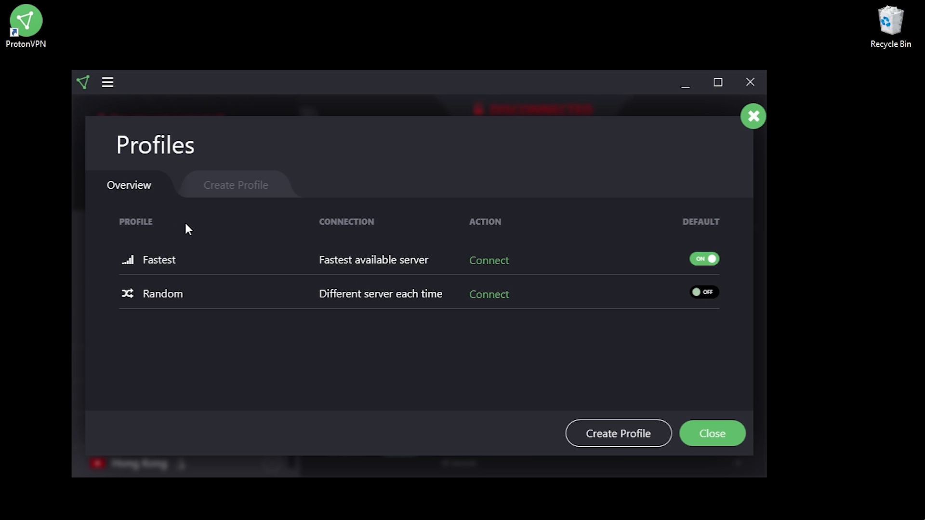
{"action": "left_click", "coordinate": [235, 186]}
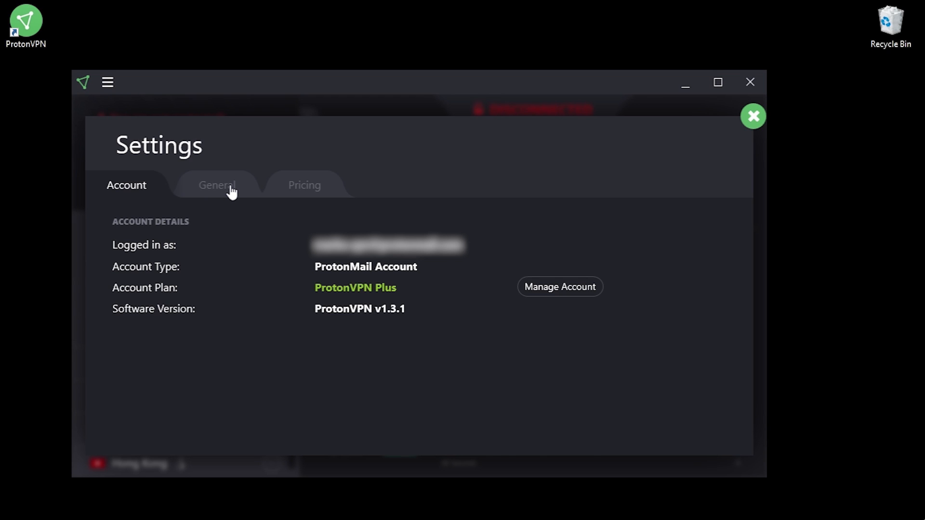
{"action": "left_click", "coordinate": [217, 186]}
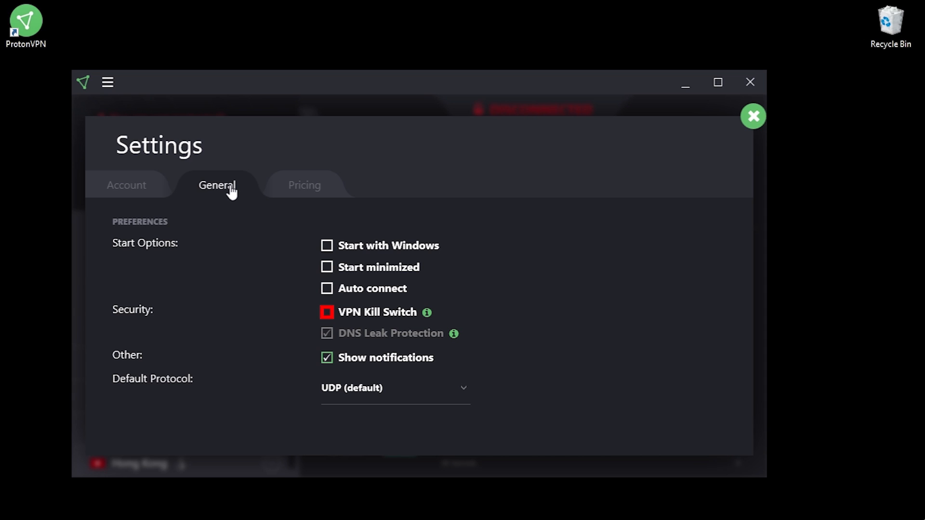
{"action": "left_click", "coordinate": [753, 116]}
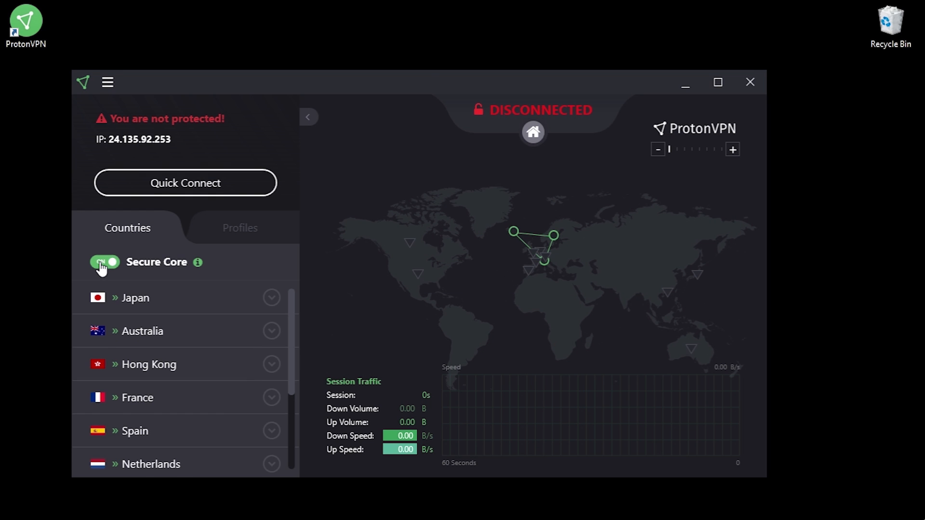
Step: Connect to Spain via Iceland over Secure Core, then disconnect
{"action": "left_click", "coordinate": [185, 183]}
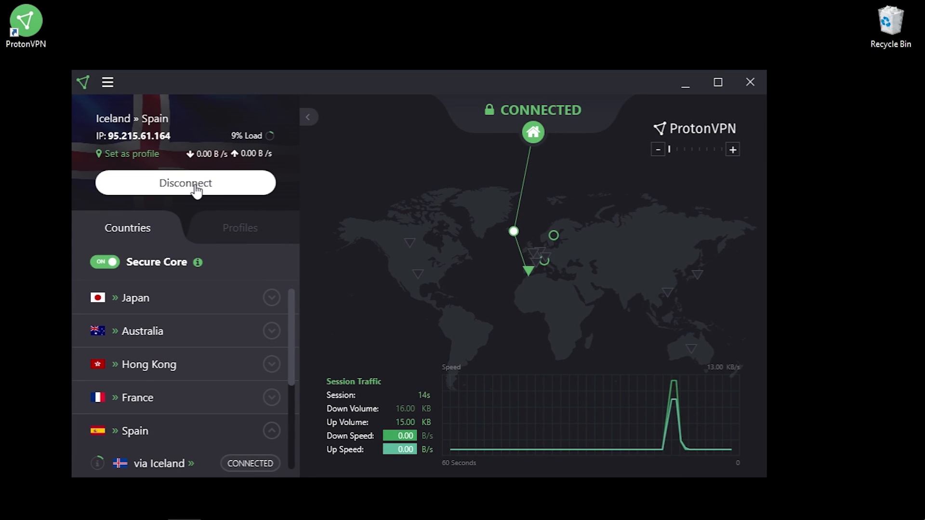
{"action": "left_click", "coordinate": [185, 183]}
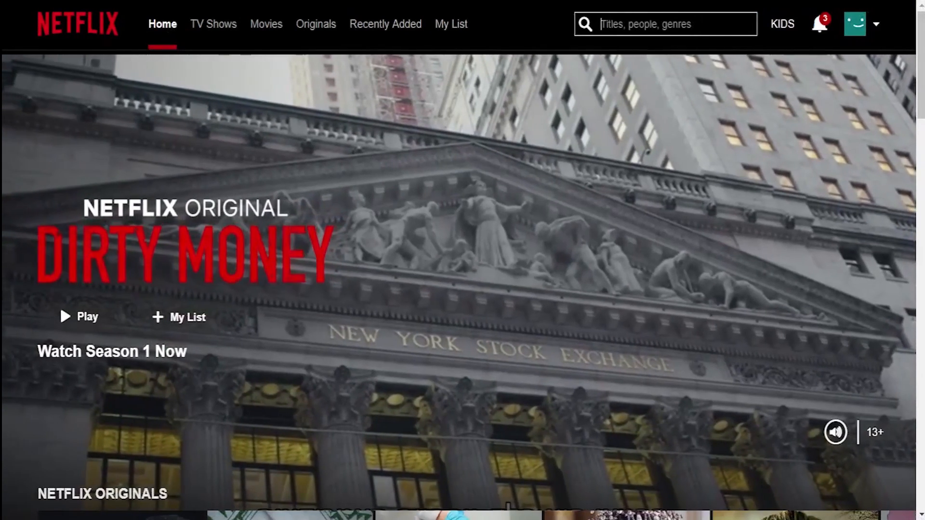
Step: Begin a Netflix catalogue search by entering 'fa' in the search box
{"action": "type", "text": "fa"}
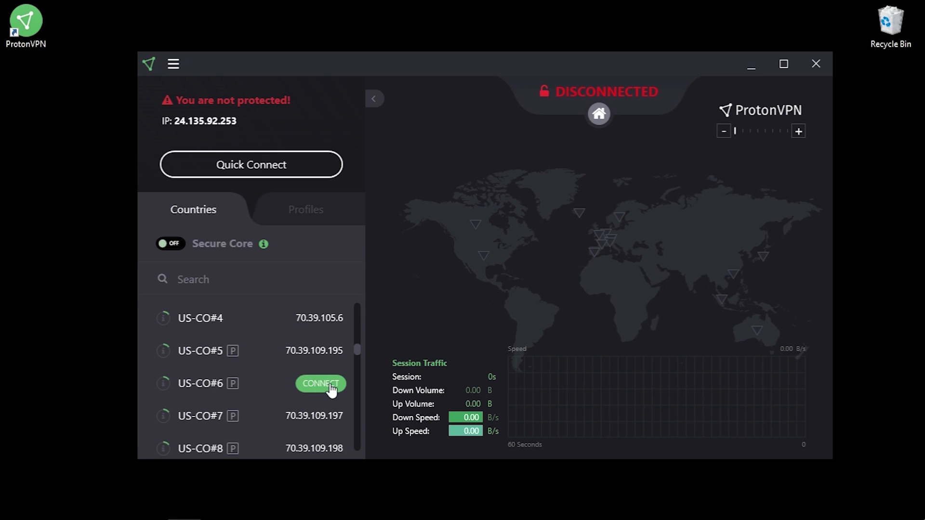
Step: Connect to US-CO#6 and dismiss the 'Successfully connected' dialog
{"action": "left_click", "coordinate": [320, 383]}
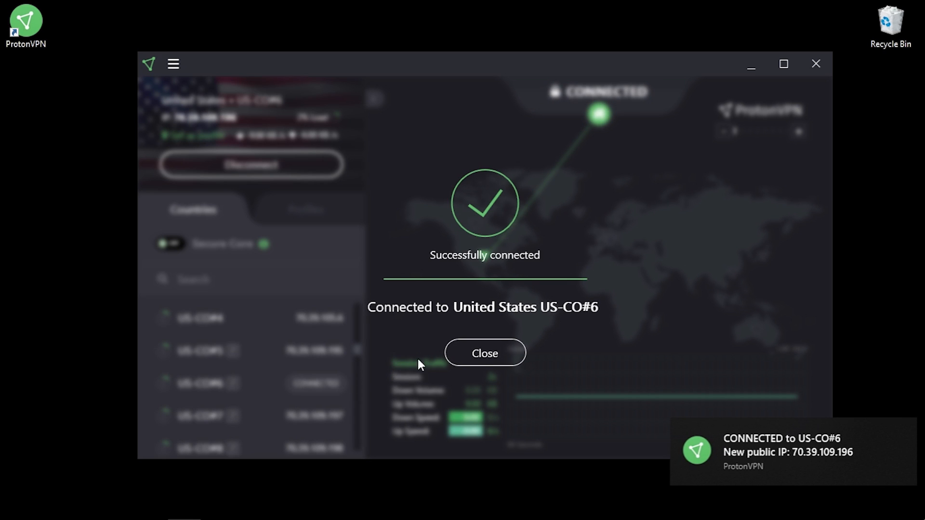
{"action": "left_click", "coordinate": [485, 353]}
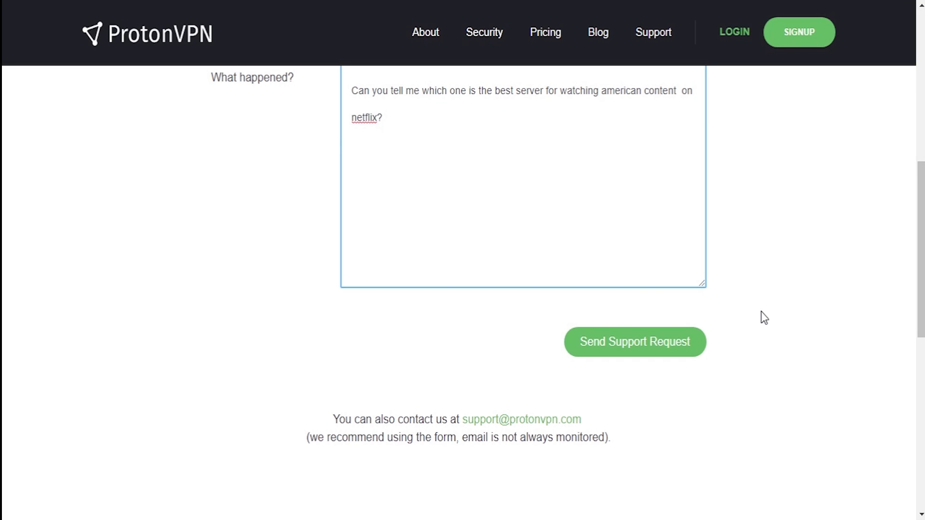
{"action": "mouse_move", "coordinate": [648, 351]}
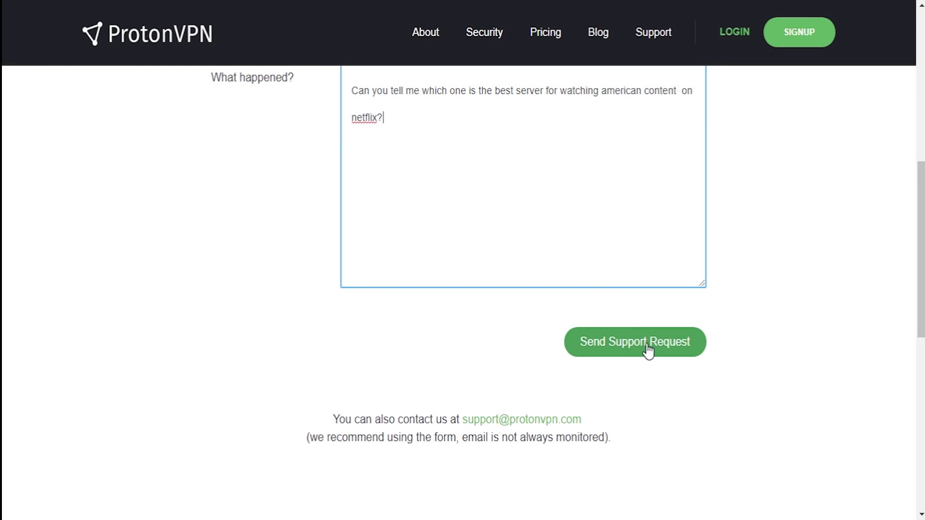
Step: Submit the support request asking which server suits American Netflix content
{"action": "left_click", "coordinate": [636, 342]}
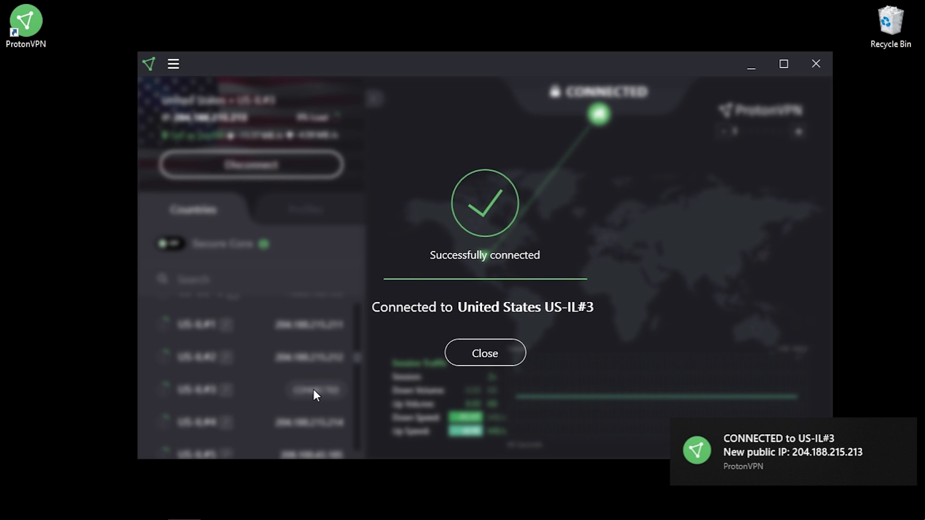
Step: Dismiss the success dialog after connecting to US-IL#3
{"action": "left_click", "coordinate": [484, 353]}
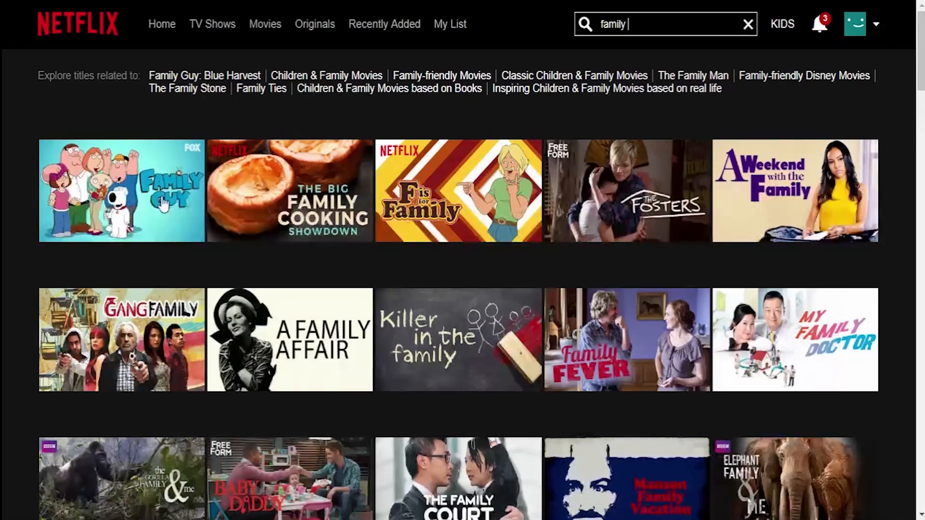
Step: Select Family Guy from the 'family' search results
{"action": "left_click", "coordinate": [121, 194]}
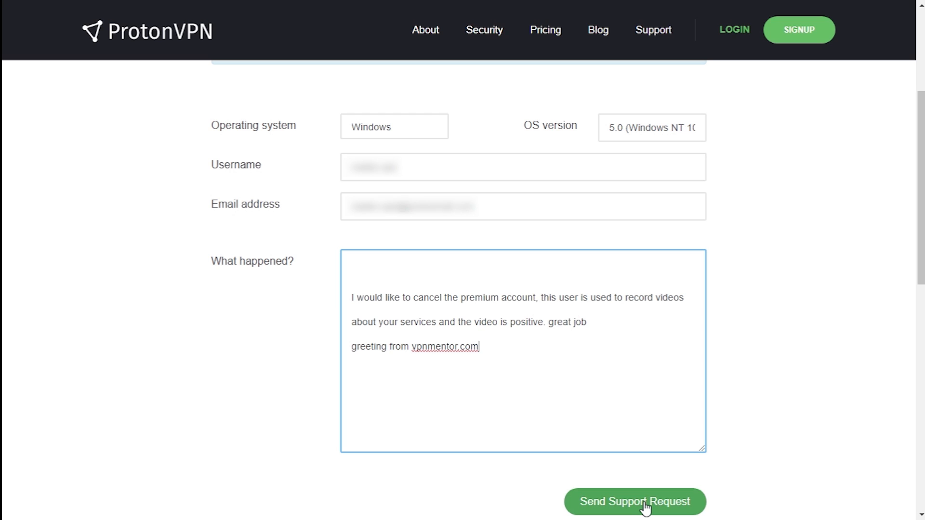
Step: Send the premium cancellation support request and select the FREE plan in the dashboard
{"action": "left_click", "coordinate": [636, 514]}
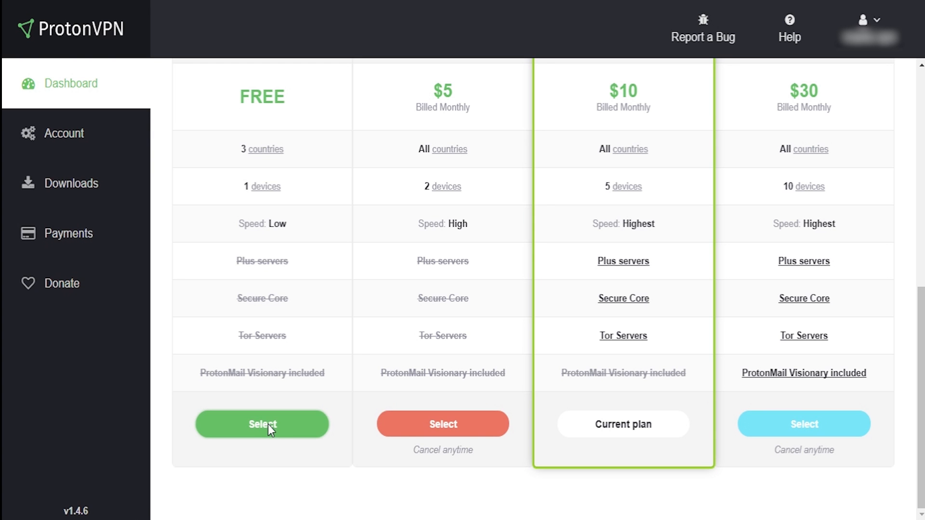
{"action": "left_click", "coordinate": [262, 424]}
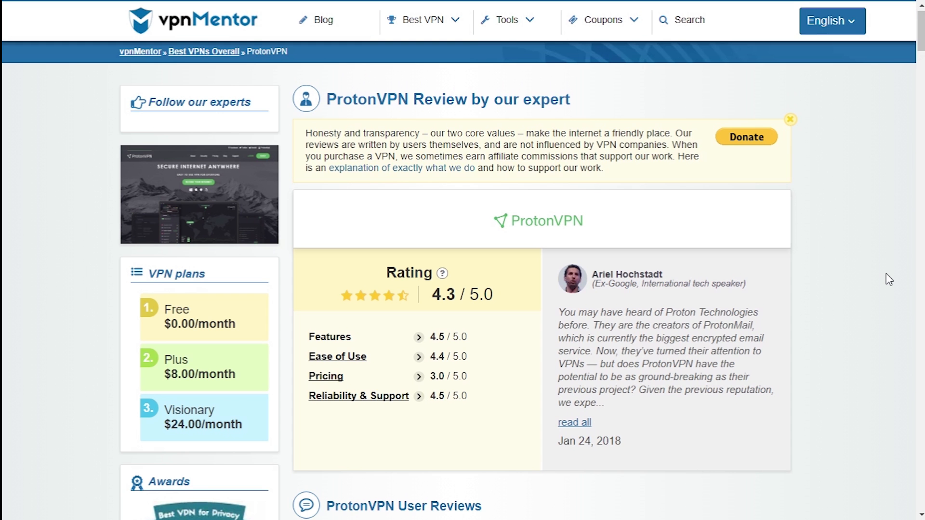
Step: Scroll the vpnMentor ProtonVPN review down through user reviews, pricing and the detailed expert assessment
{"action": "scroll", "scroll_direction": "down", "scroll_amount": 3}
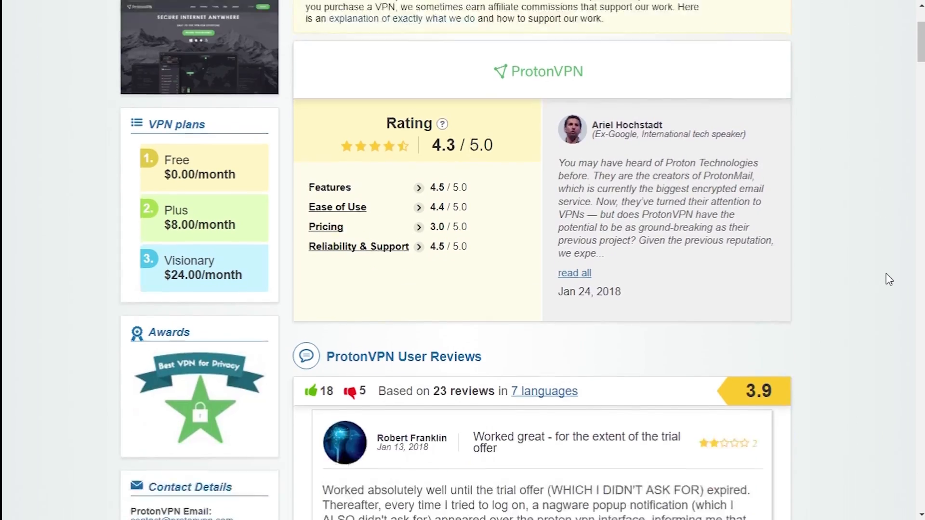
{"action": "scroll", "scroll_direction": "down", "scroll_amount": 3}
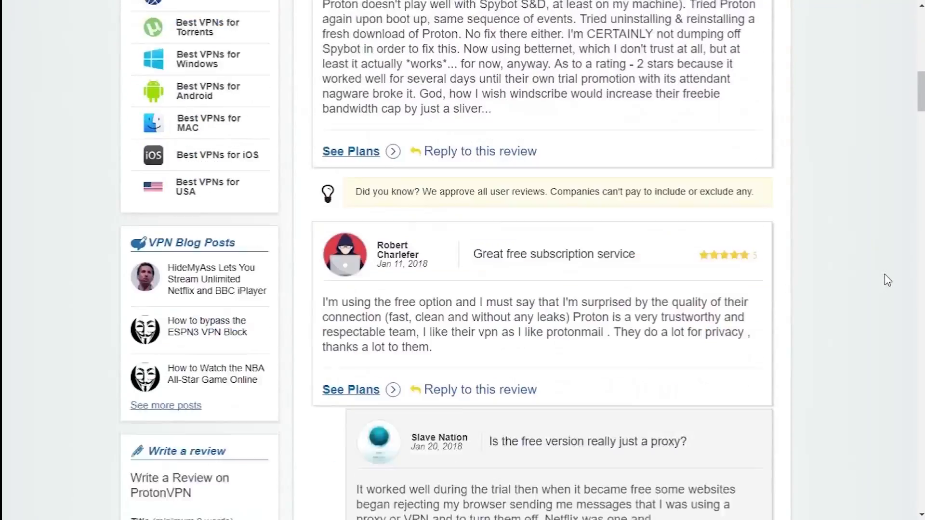
{"action": "scroll", "scroll_direction": "down", "scroll_amount": 3}
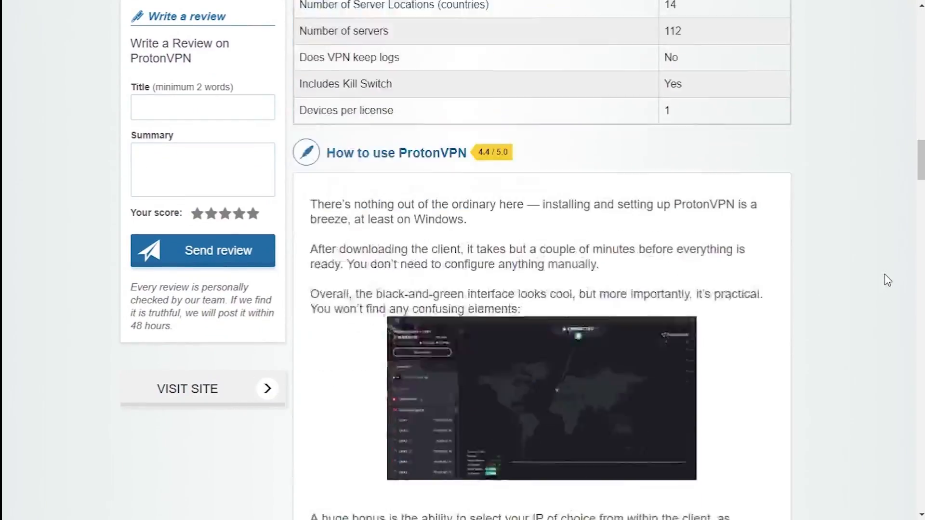
{"action": "scroll", "scroll_direction": "down", "scroll_amount": 3}
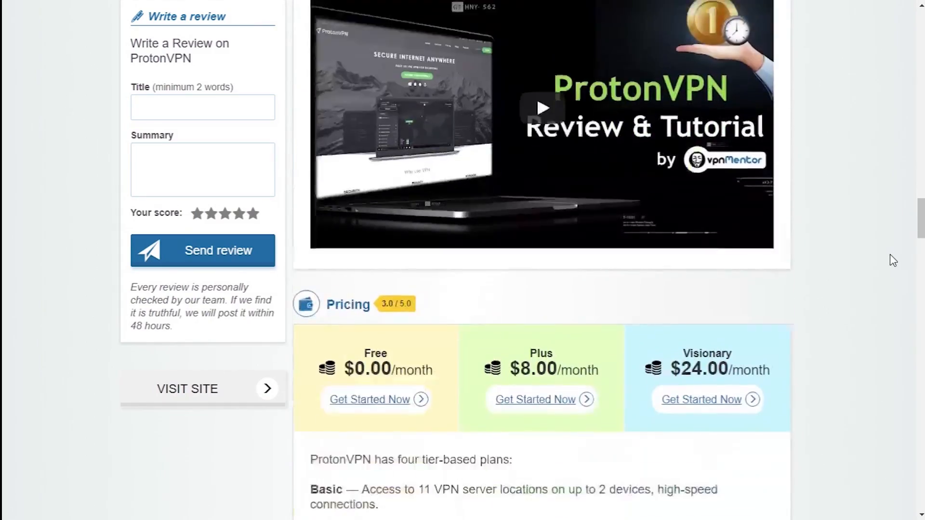
{"action": "scroll", "scroll_direction": "down", "scroll_amount": 3}
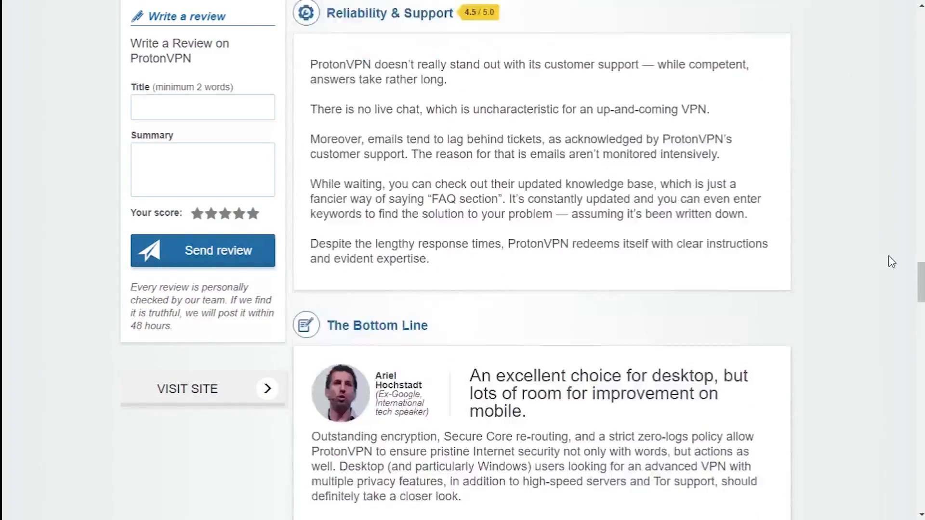
{"action": "scroll", "scroll_direction": "down", "scroll_amount": 3}
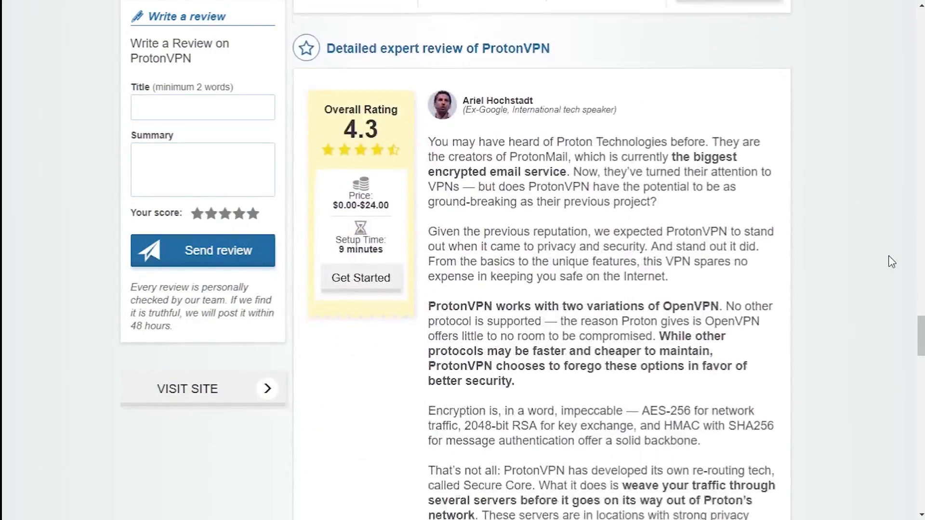
{"action": "scroll", "scroll_direction": "down", "scroll_amount": 3}
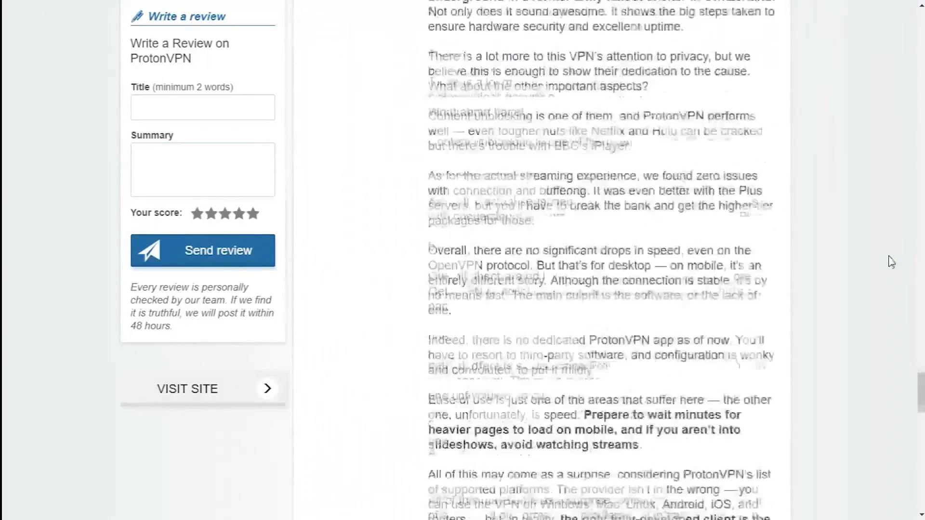